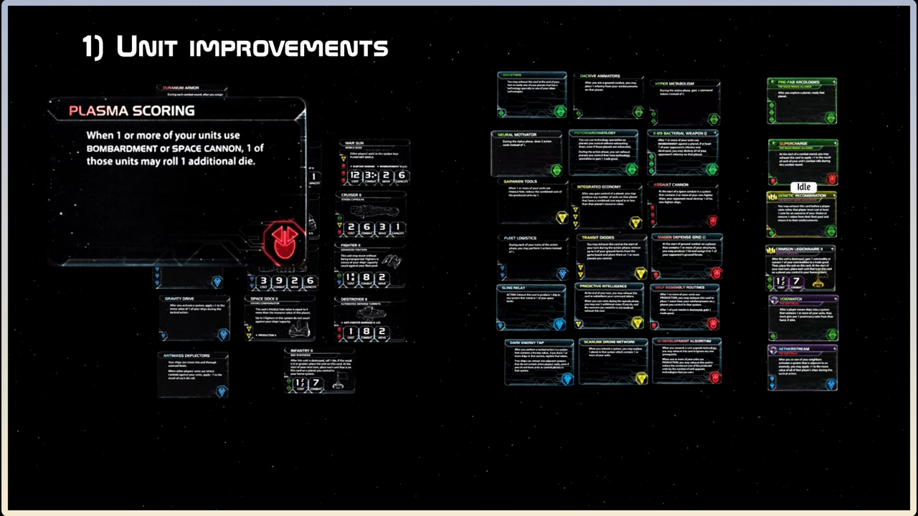
- Enlarge the Neural Motivator card beside Mecatol Rex to read it
left_click(191, 308)
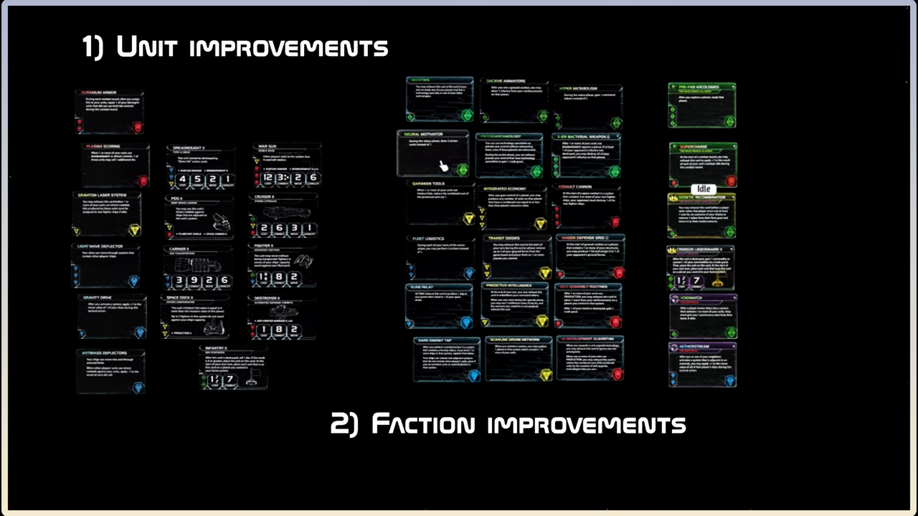
left_click(430, 150)
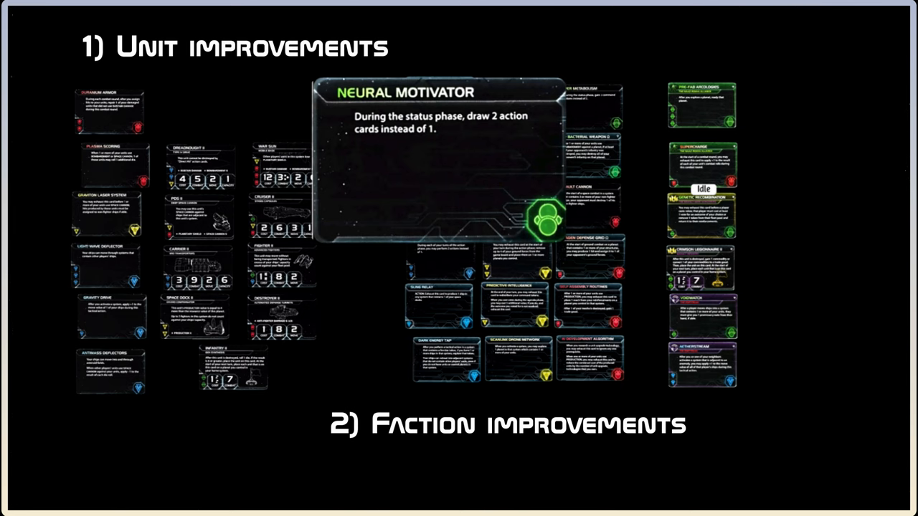
left_click(437, 305)
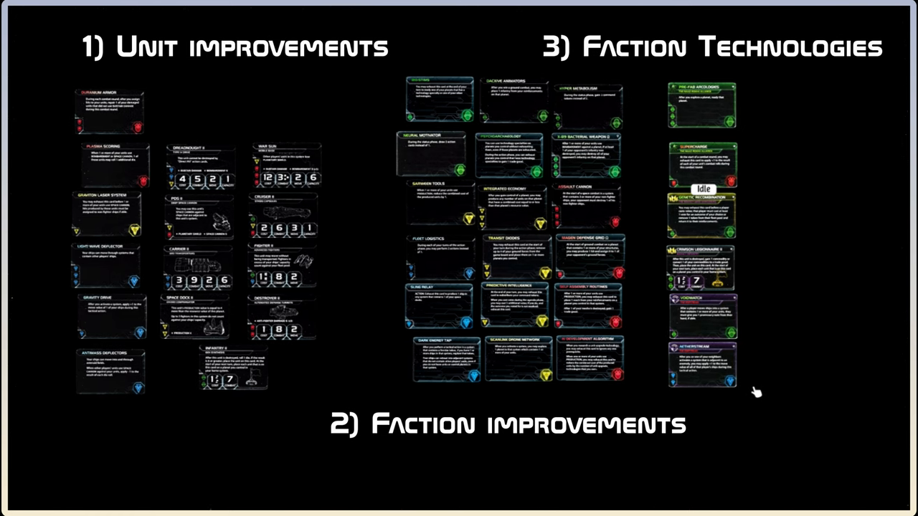
mouse_move(766, 351)
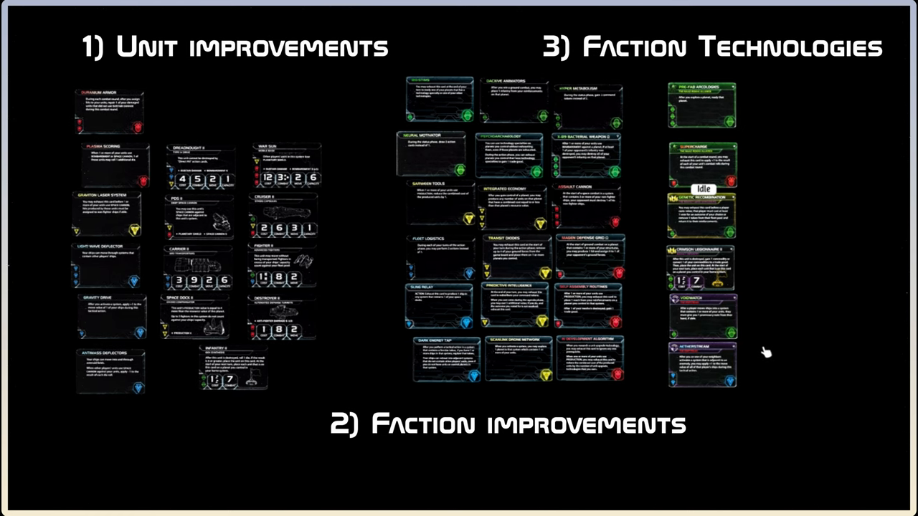
mouse_move(362, 261)
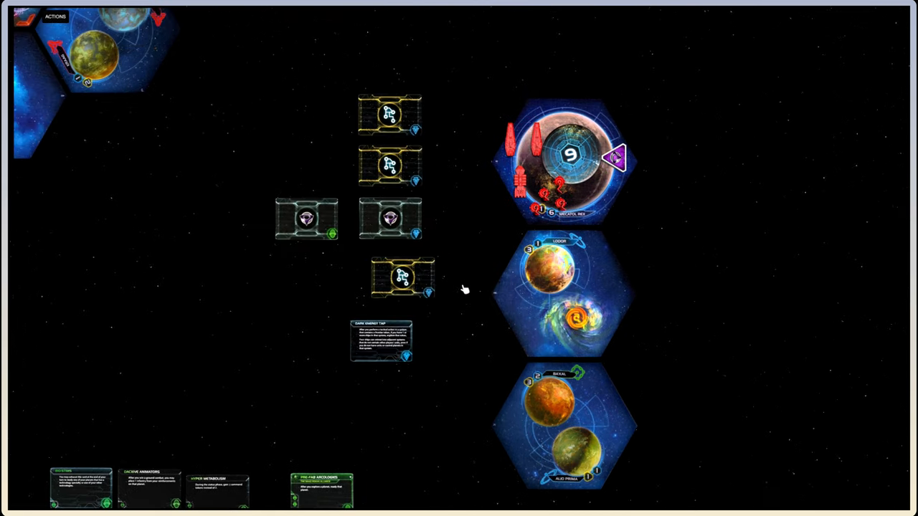
mouse_move(404, 278)
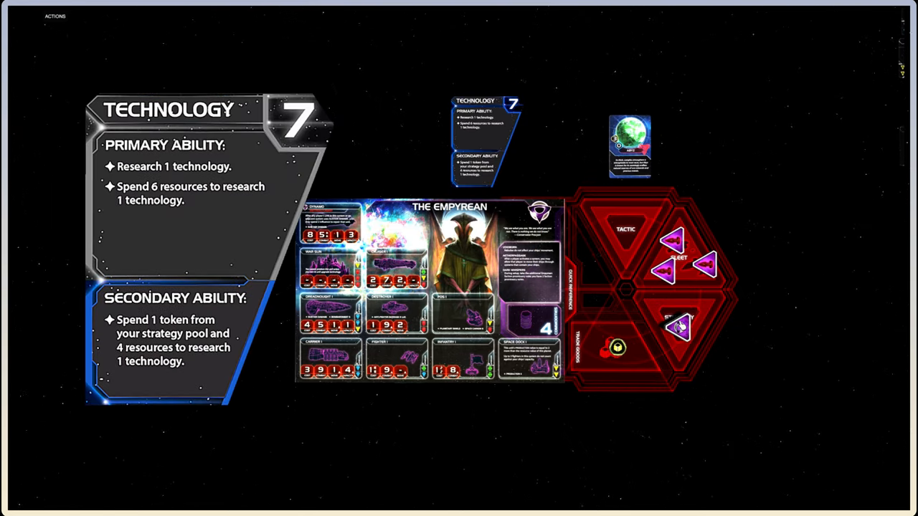
- Drag the camera over to the Empyrean area to show the Technology strategy card (7)
left_click_drag(678, 330, 842, 362)
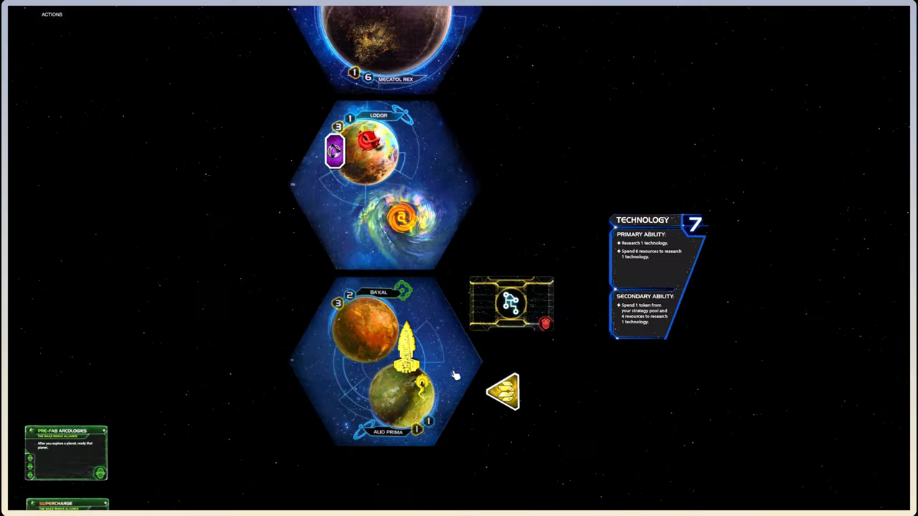
mouse_move(478, 332)
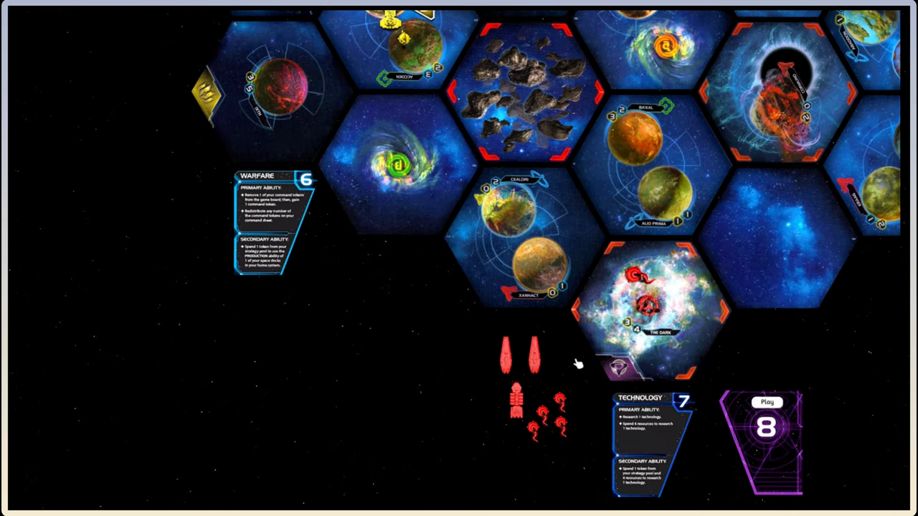
mouse_move(631, 406)
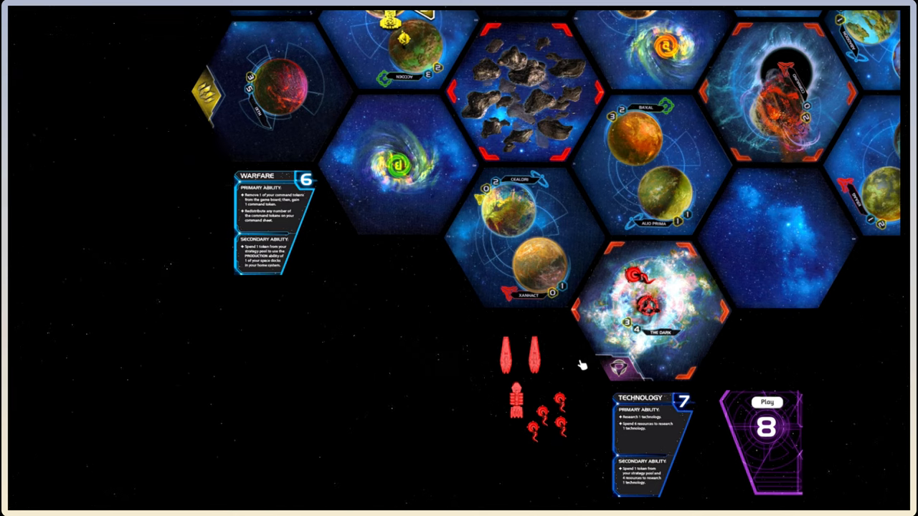
mouse_move(337, 290)
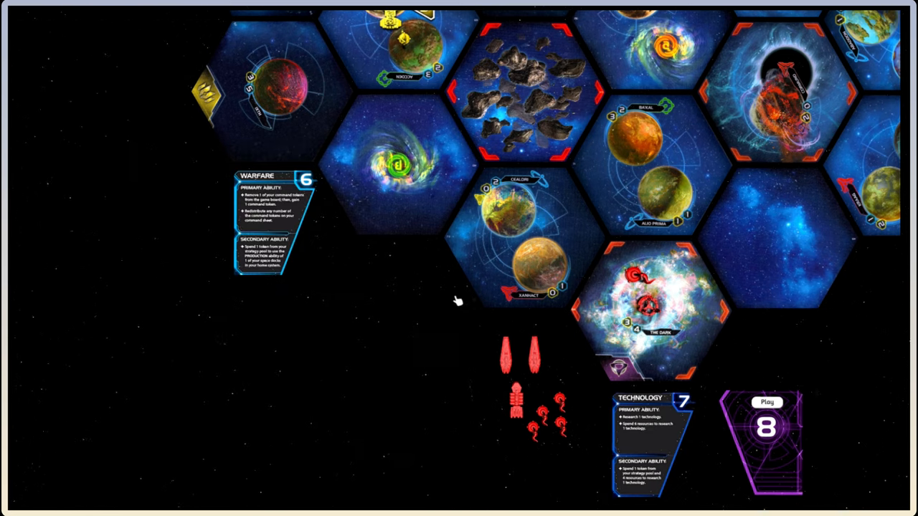
mouse_move(290, 211)
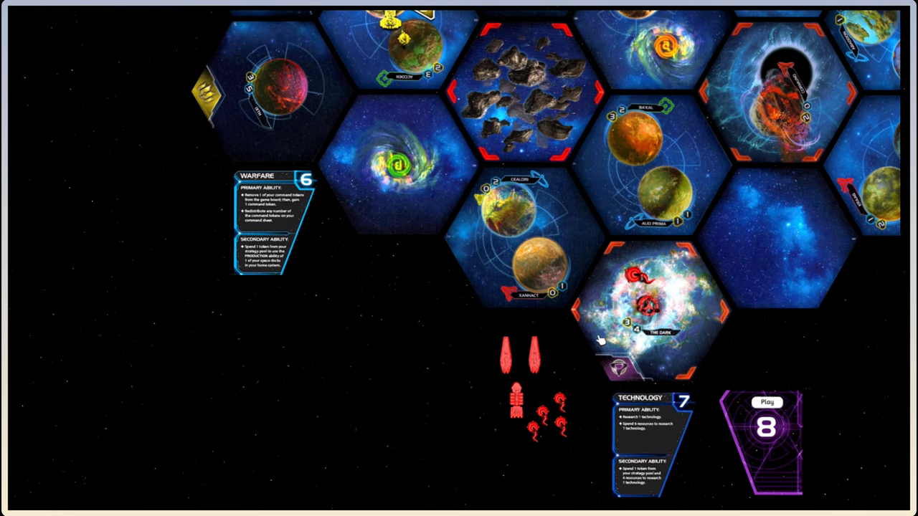
mouse_move(567, 337)
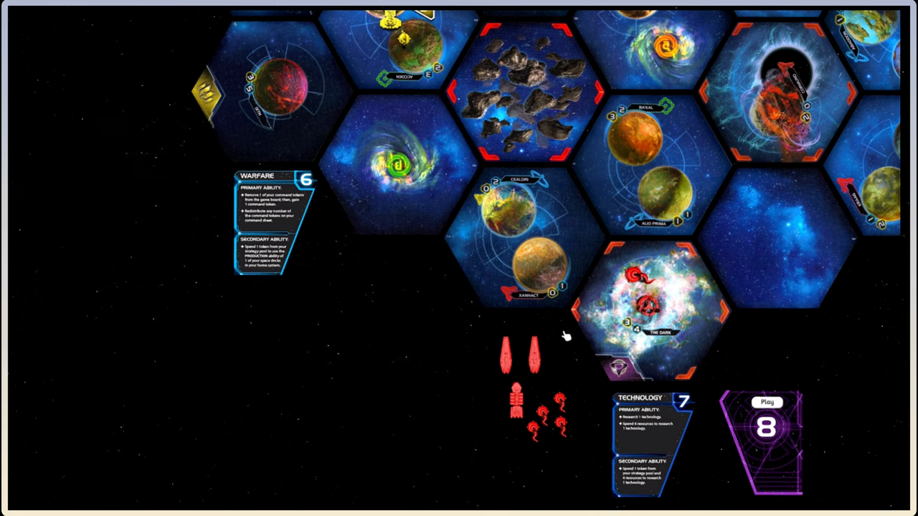
mouse_move(681, 342)
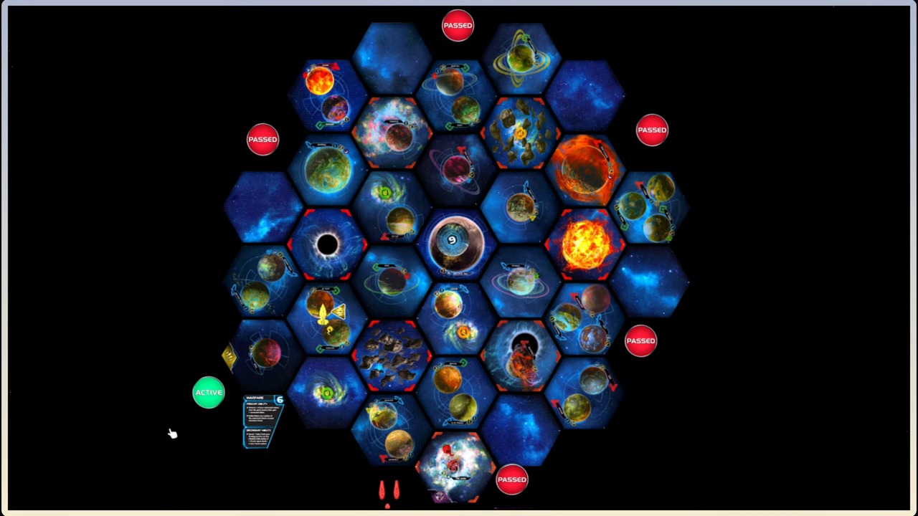
mouse_move(310, 356)
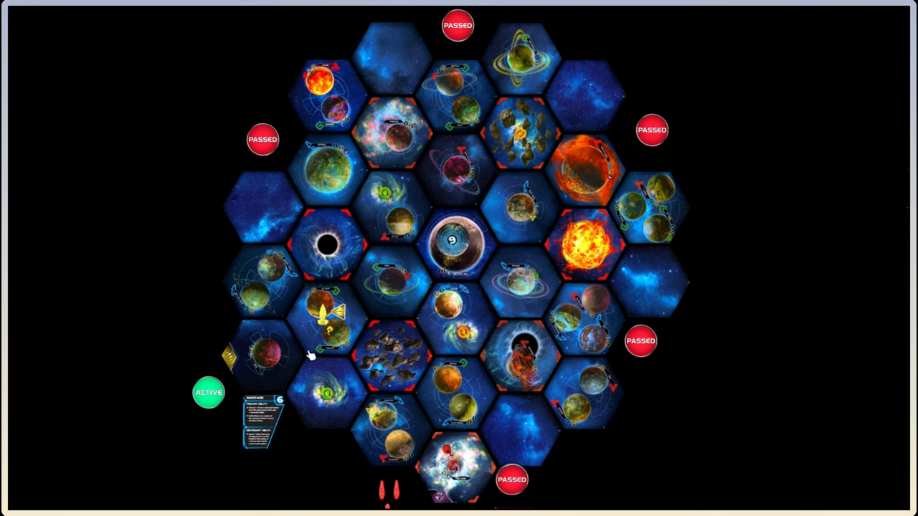
mouse_move(518, 401)
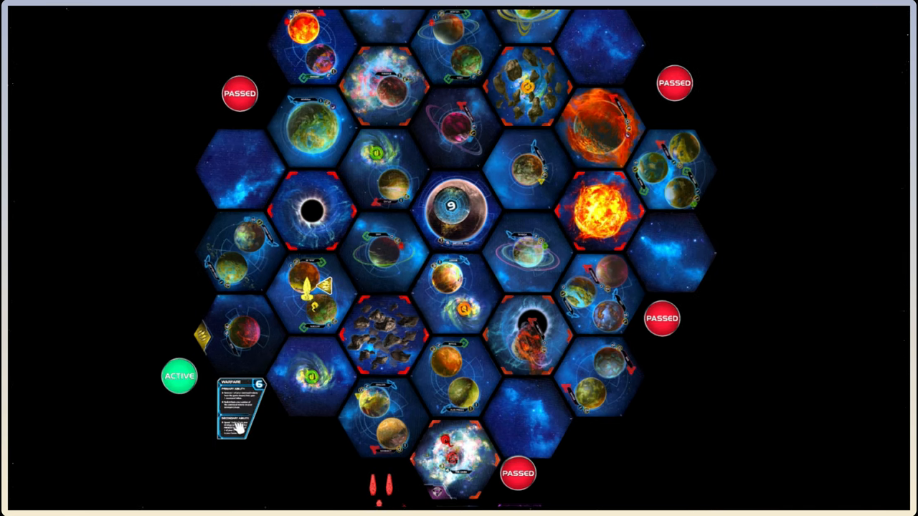
mouse_move(463, 488)
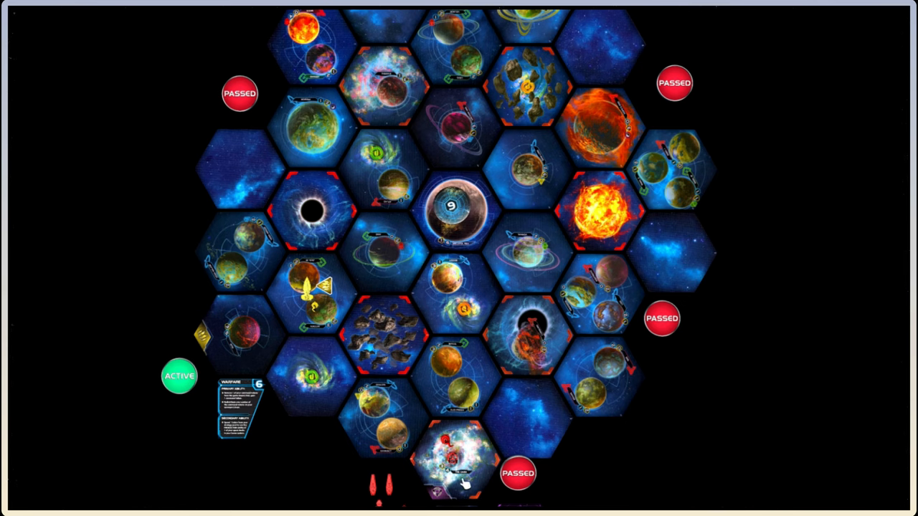
mouse_move(517, 474)
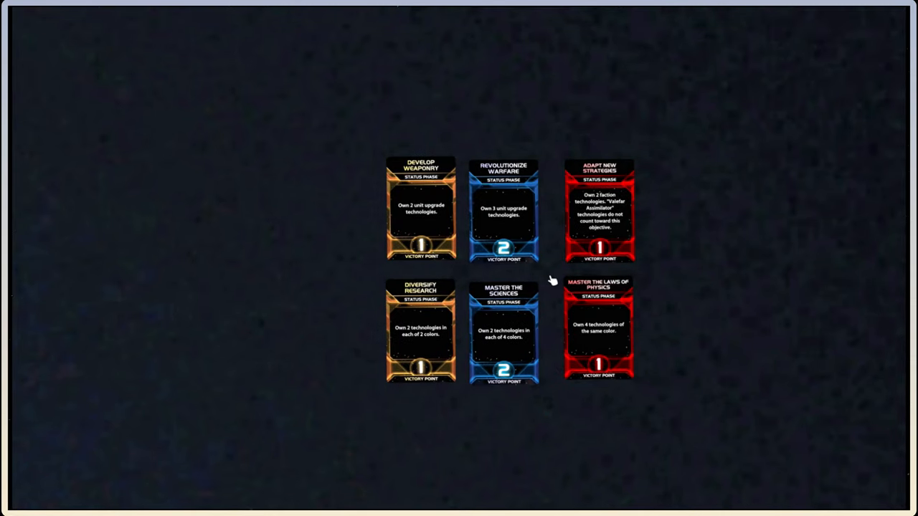
mouse_move(553, 272)
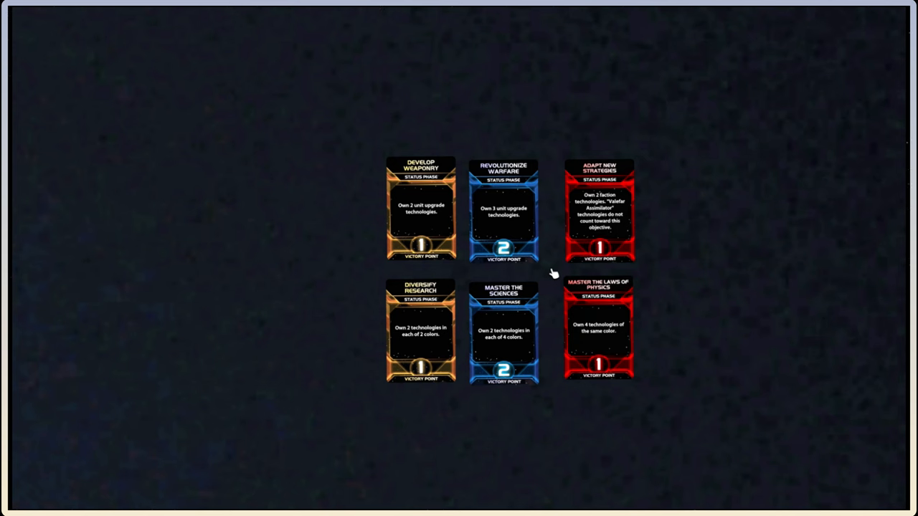